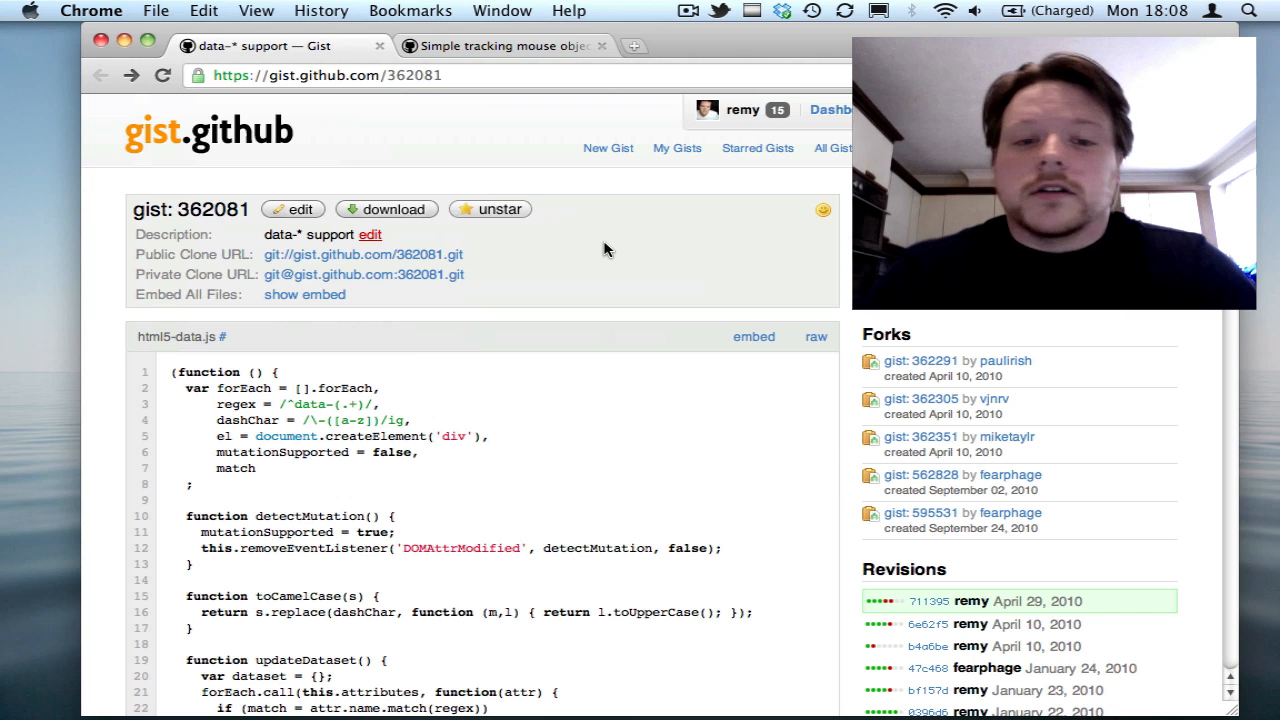
Run gist 362081 in JS Bin's preview, dismiss its dataset alert, and move on toward the mouse tracking gist
{"action": "scroll", "scroll_direction": "down", "scroll_amount": 3}
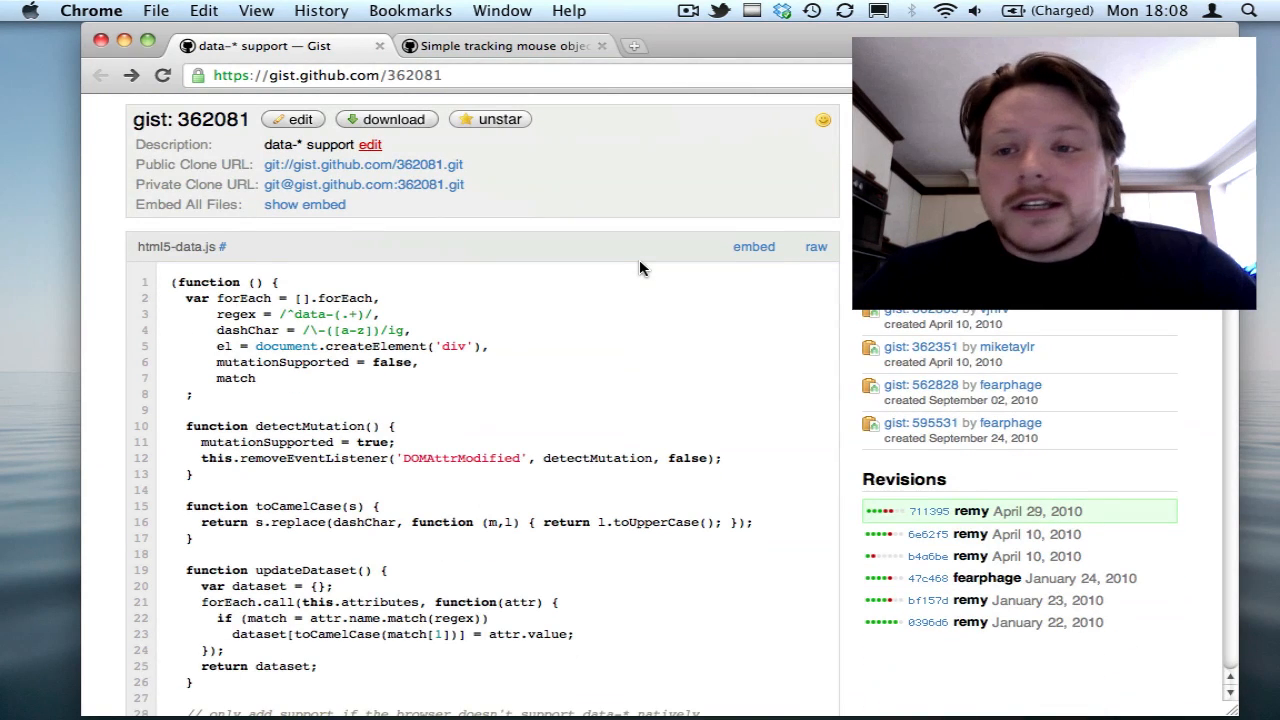
{"action": "scroll", "scroll_direction": "down", "scroll_amount": 3}
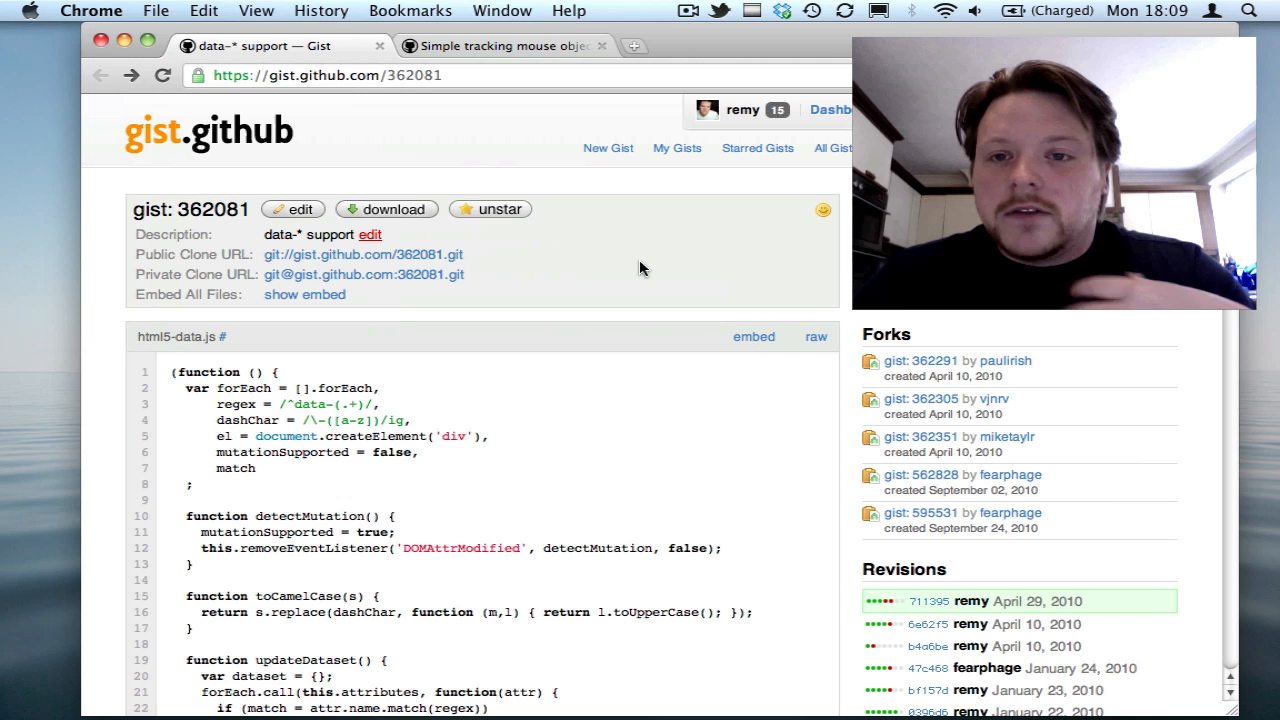
{"action": "mouse_move", "coordinate": [568, 440]}
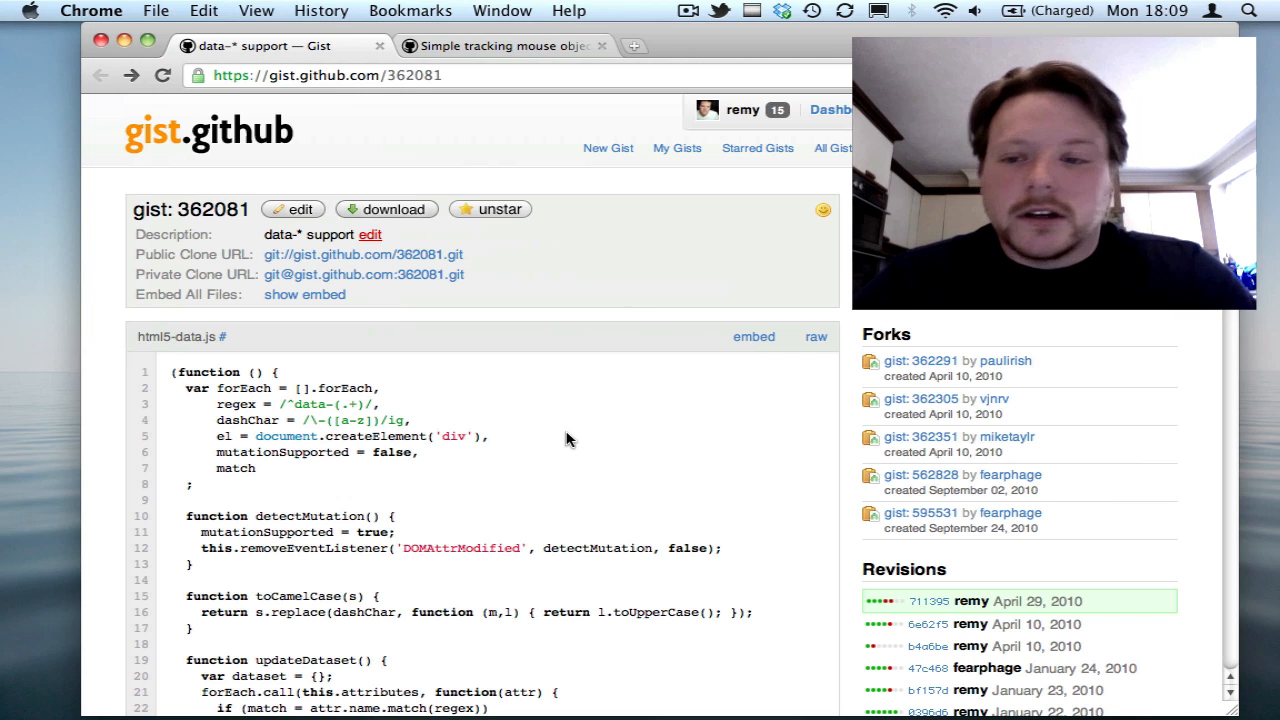
{"action": "mouse_move", "coordinate": [414, 184]}
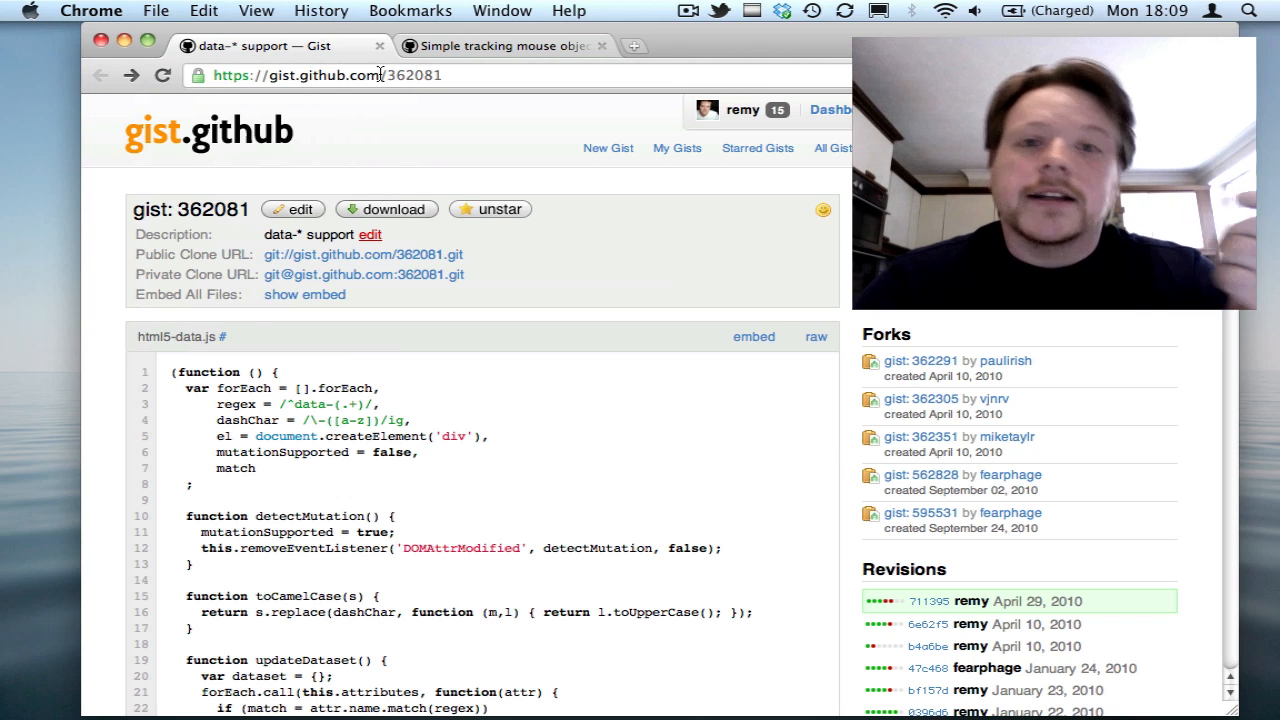
{"action": "mouse_move", "coordinate": [252, 74]}
{"action": "type", "text": "jsbin.com/gist"}
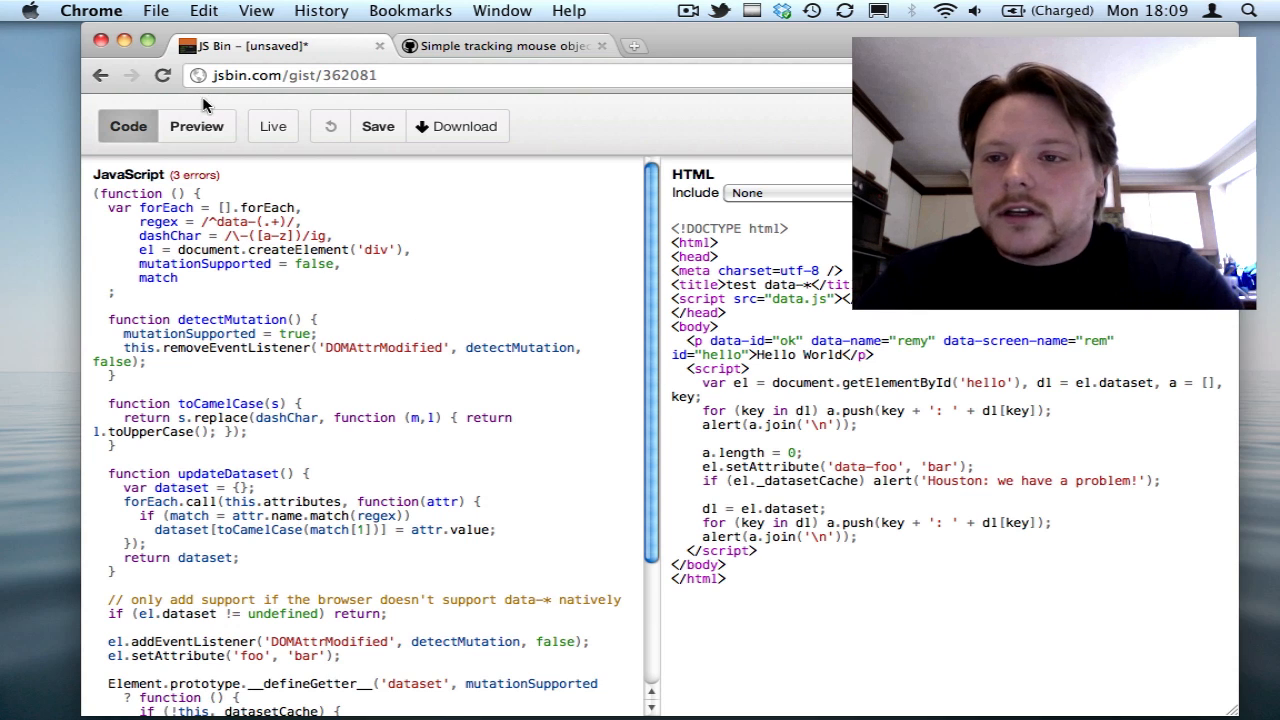
{"action": "left_click", "coordinate": [196, 126]}
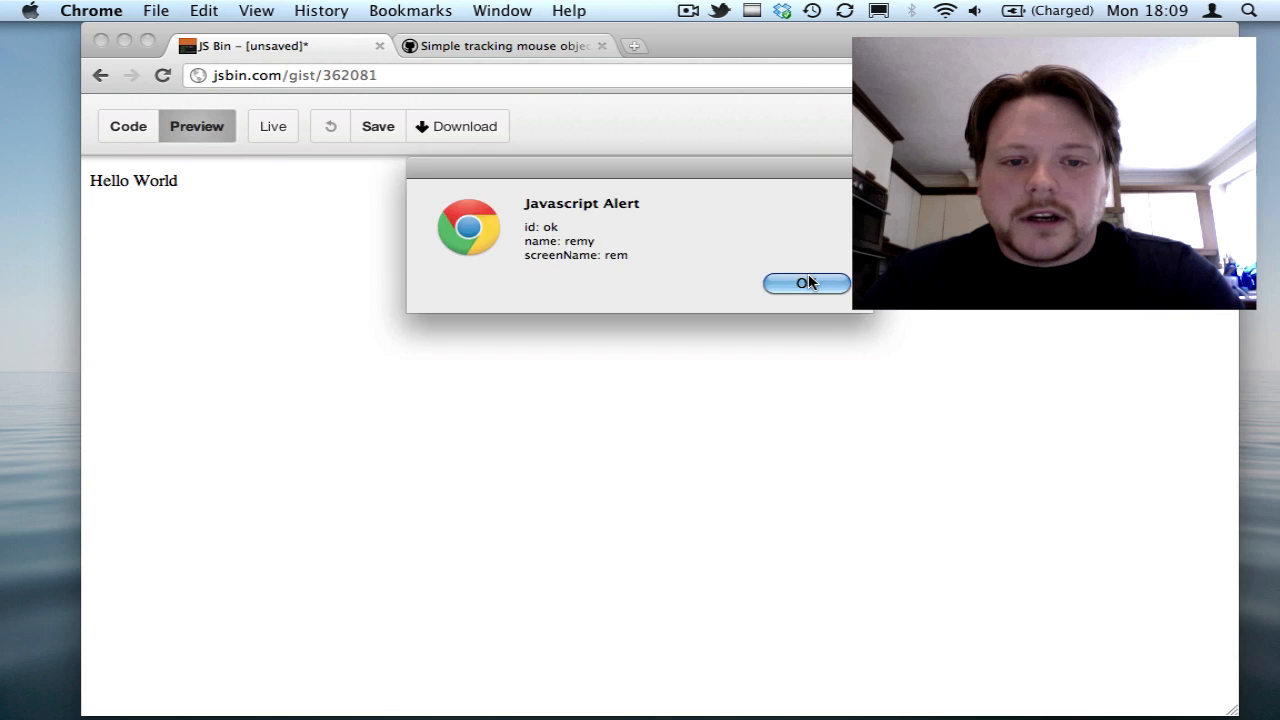
{"action": "left_click", "coordinate": [806, 284]}
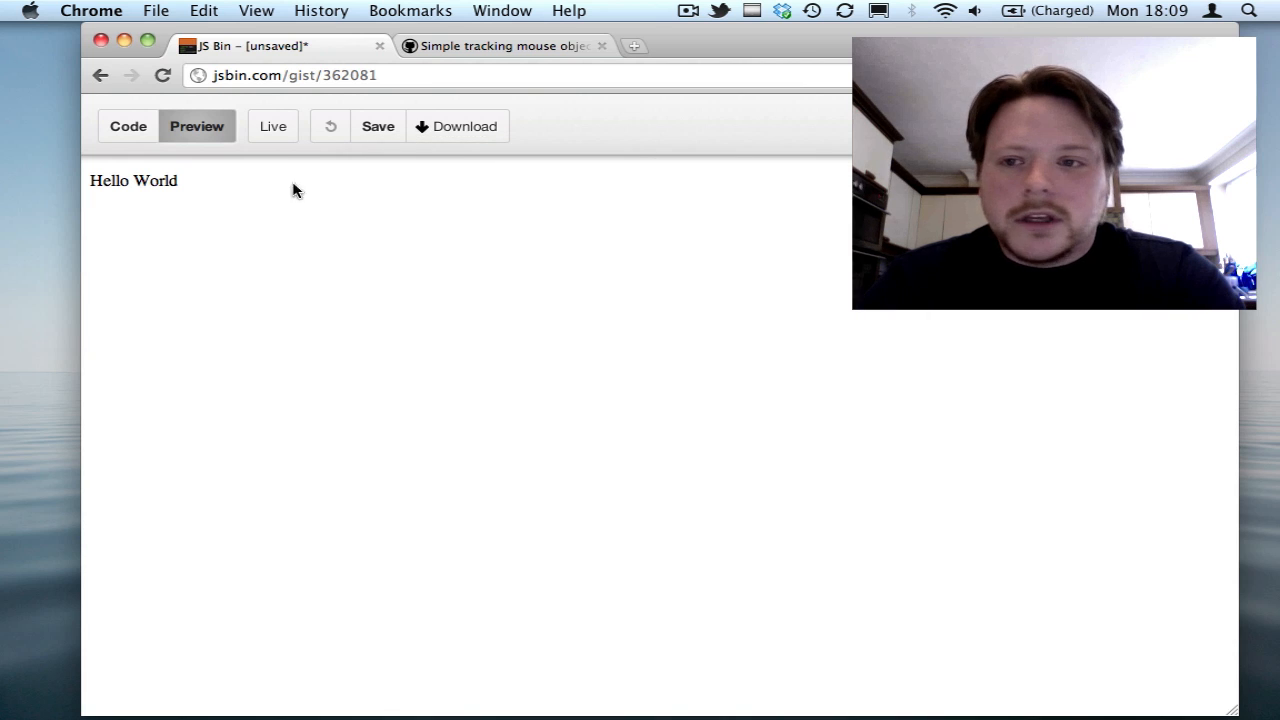
{"action": "left_click", "coordinate": [128, 126]}
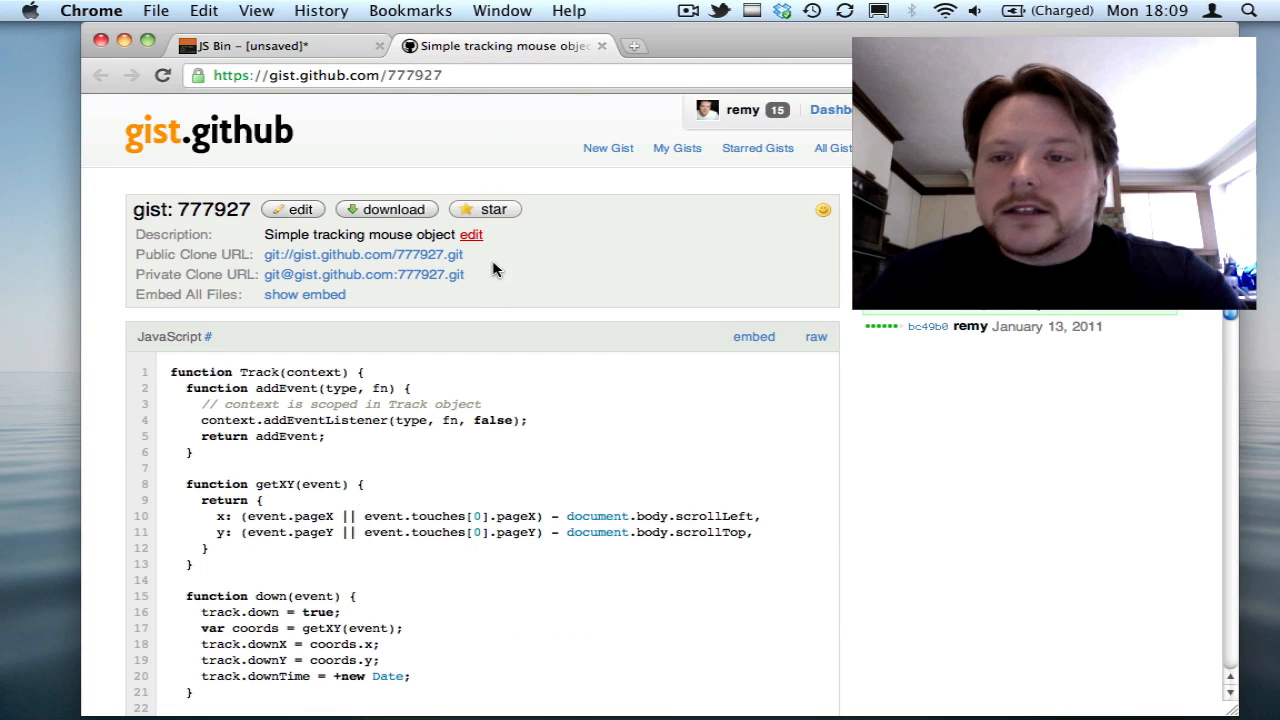
Scroll through the Simple tracking mouse object gist 777927's JavaScript on GitHub
{"action": "scroll", "scroll_direction": "down", "scroll_amount": 3}
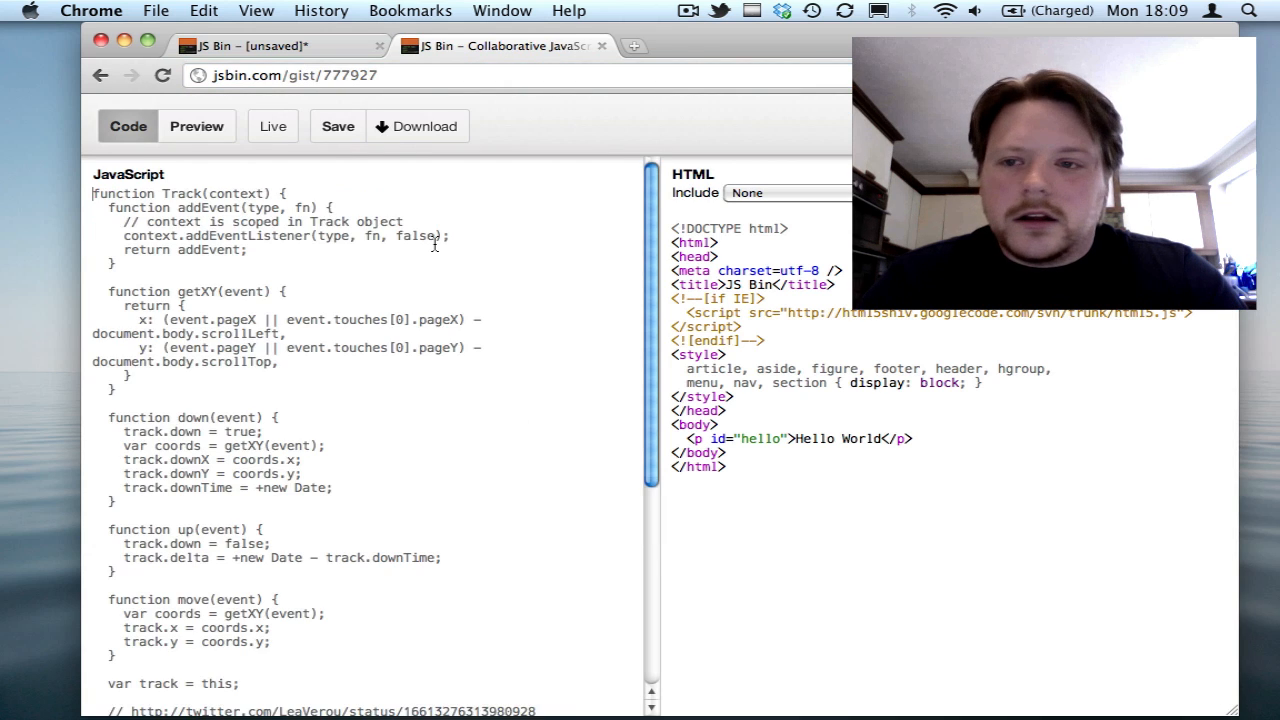
{"action": "mouse_move", "coordinate": [588, 388]}
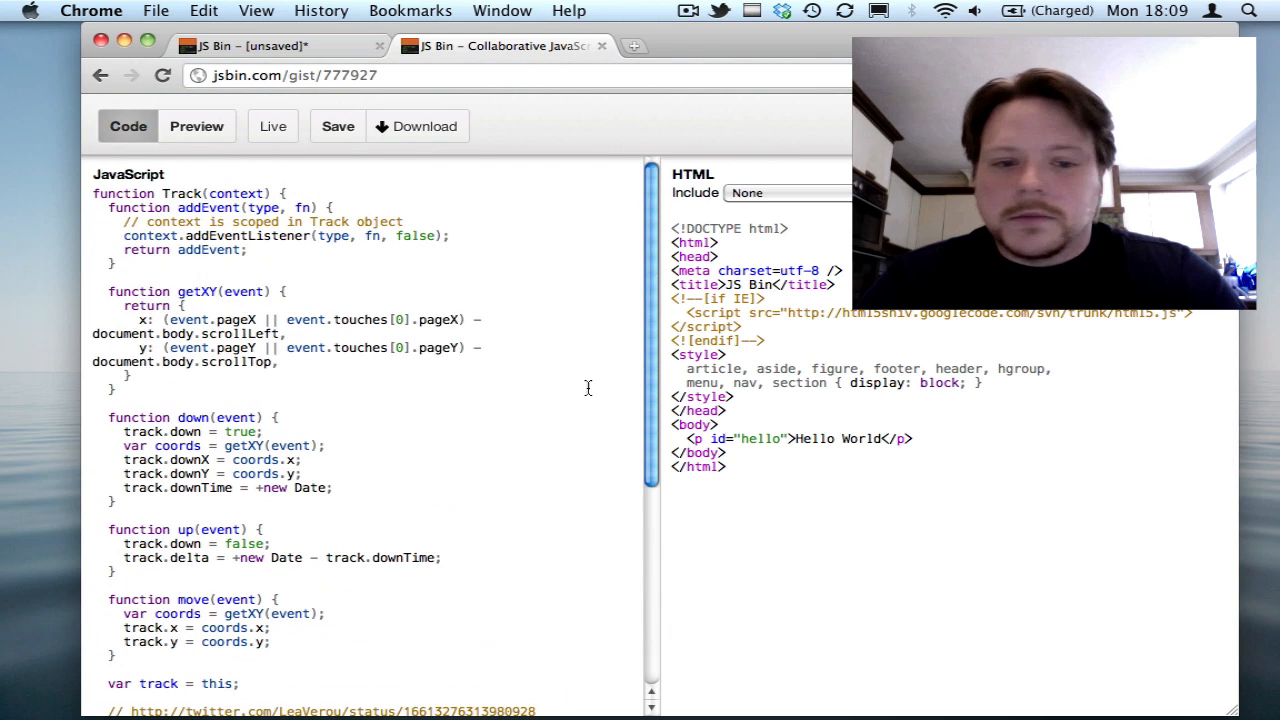
Scroll JS Bin's JavaScript panel to the end of the Track code with its event listeners and prototype
{"action": "scroll", "scroll_direction": "down", "scroll_amount": 3}
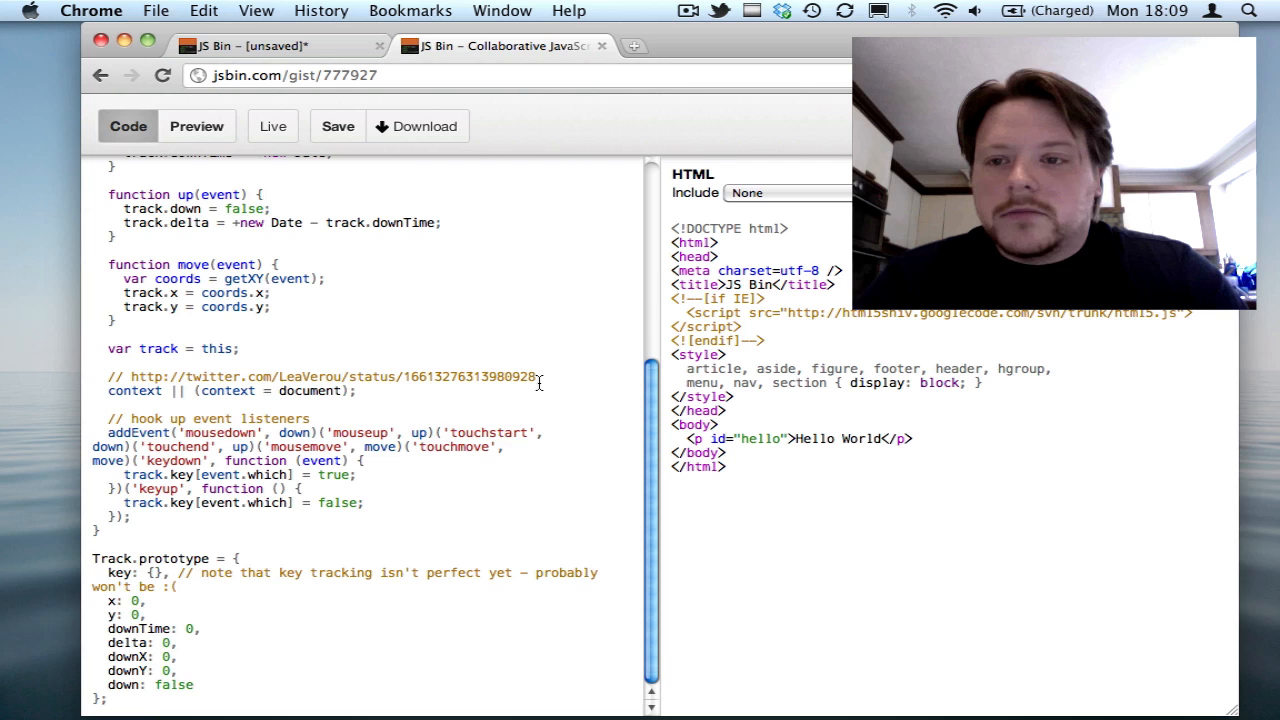